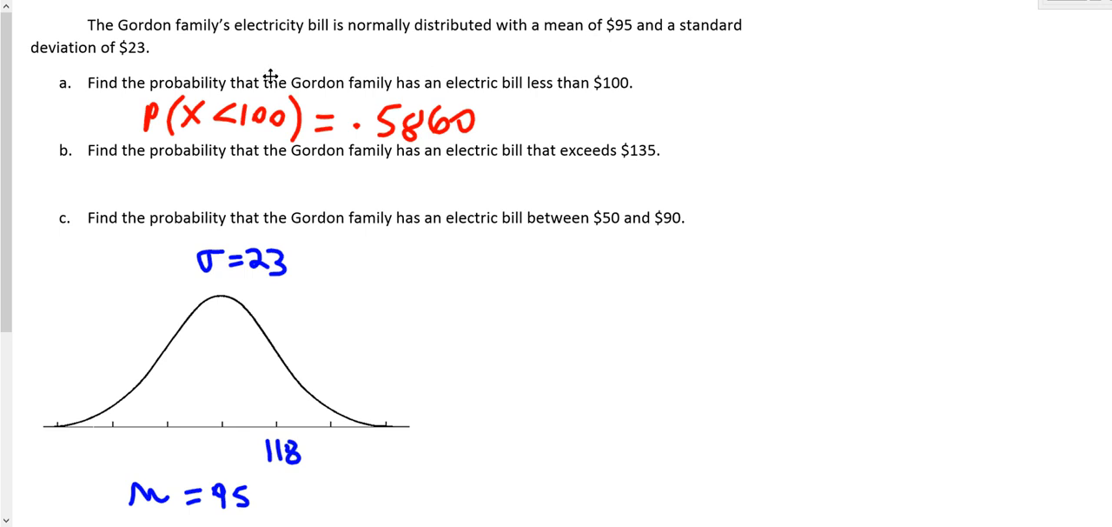
pyautogui.moveTo(165, 31)
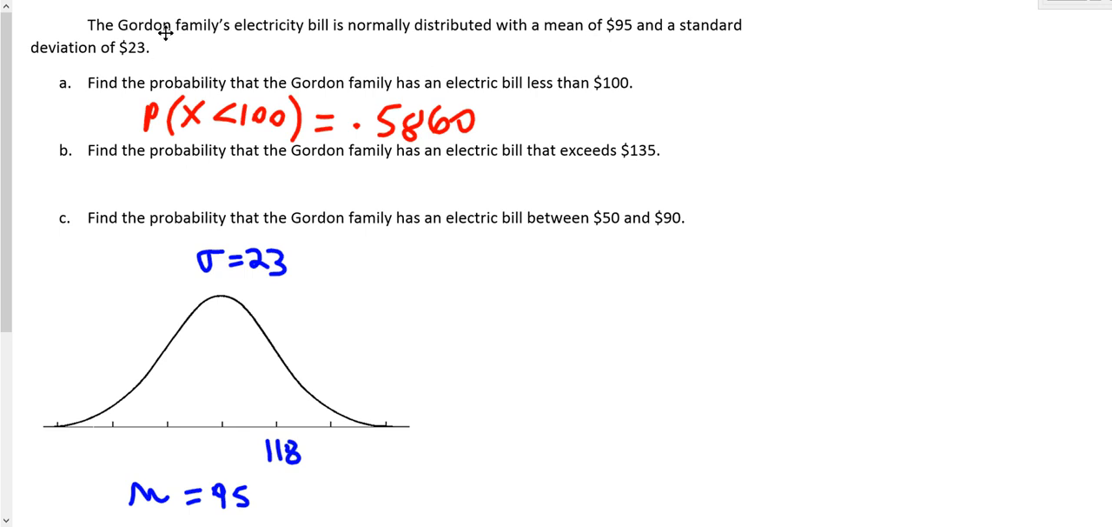
pyautogui.moveTo(601, 42)
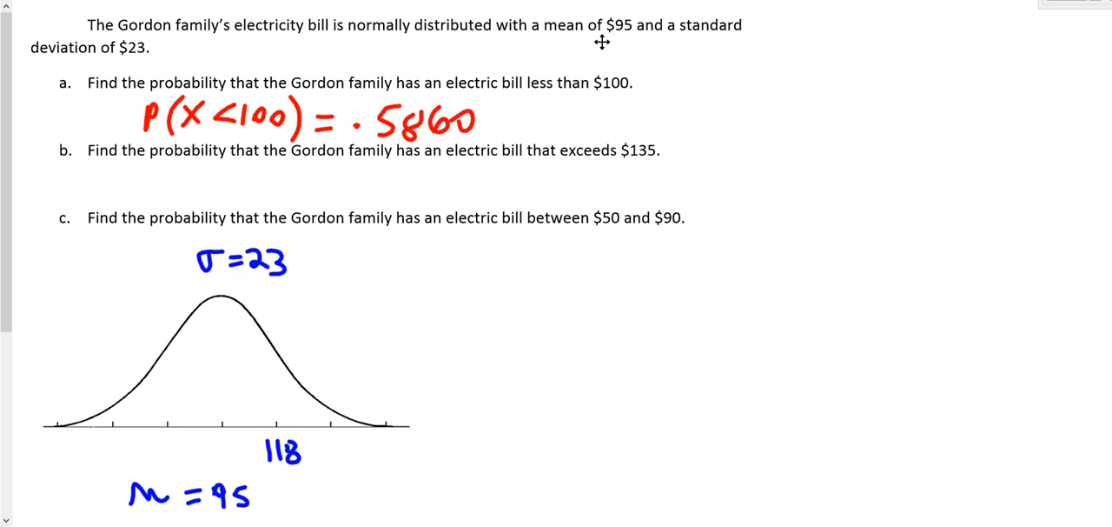
pyautogui.moveTo(191, 497)
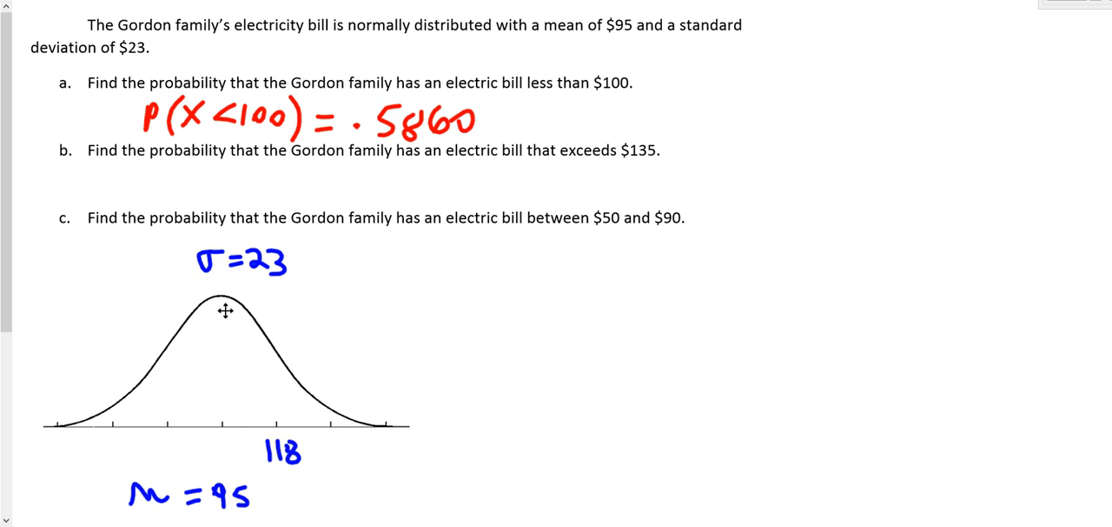
pyautogui.moveTo(263, 271)
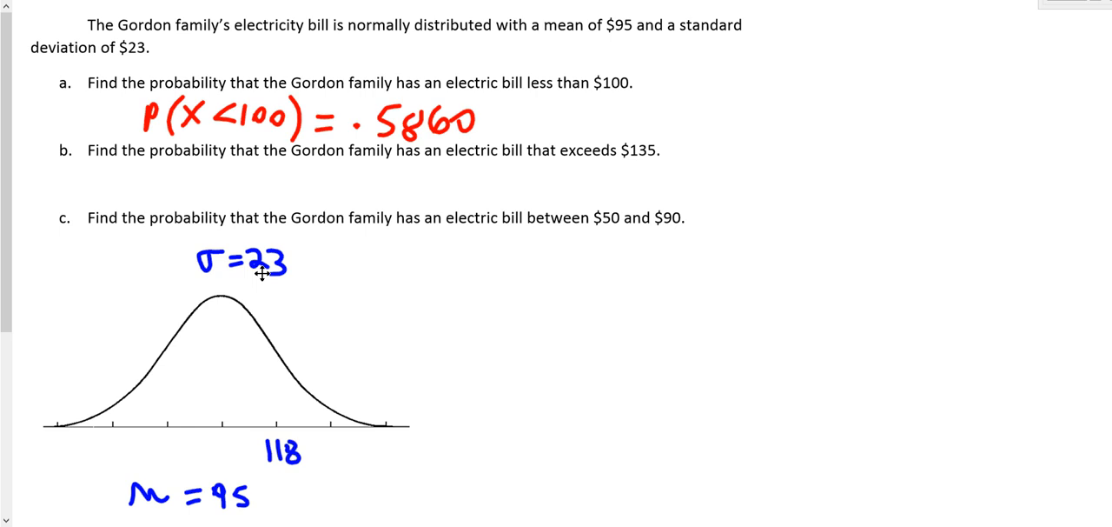
pyautogui.moveTo(287, 143)
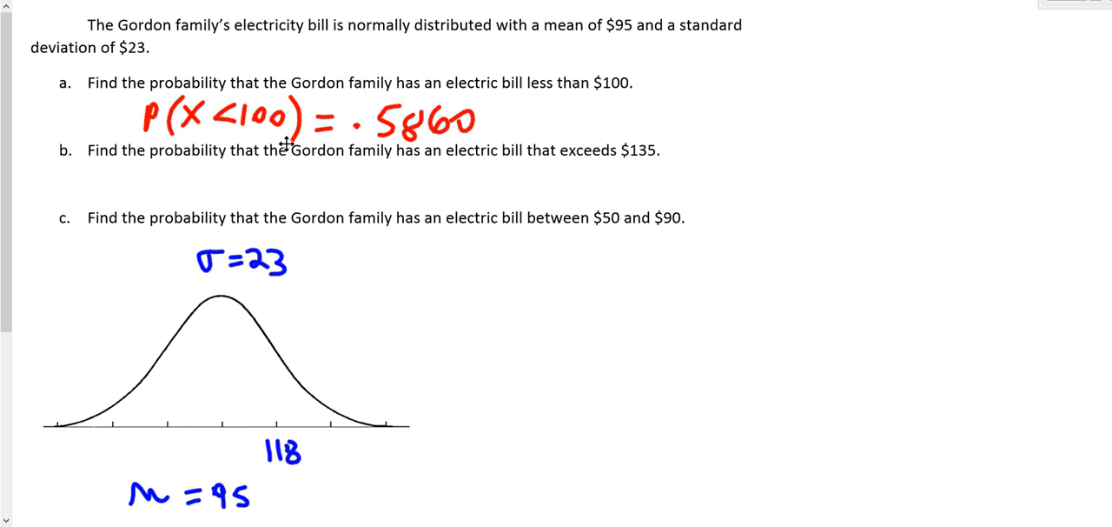
pyautogui.moveTo(320, 93)
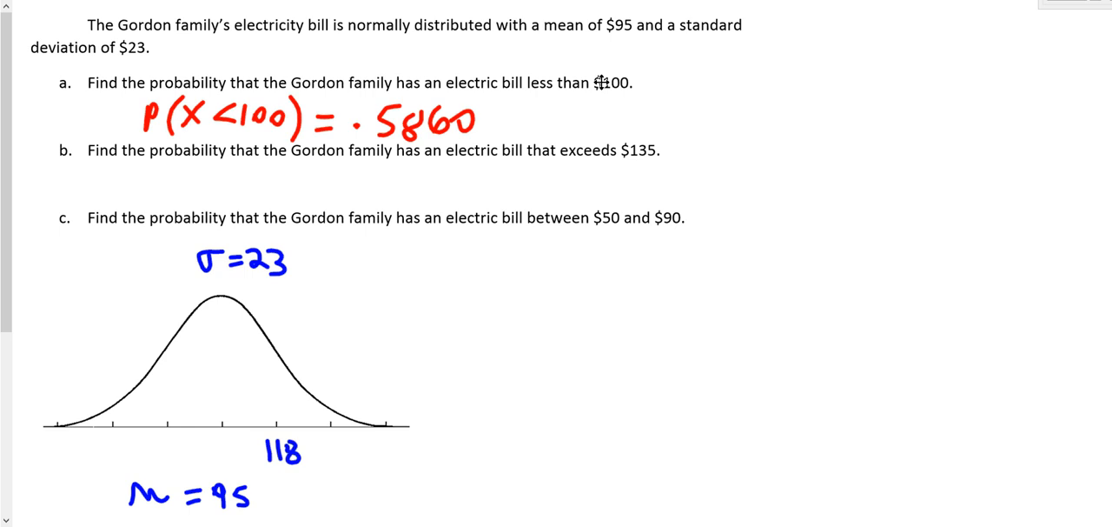
pyautogui.moveTo(296, 177)
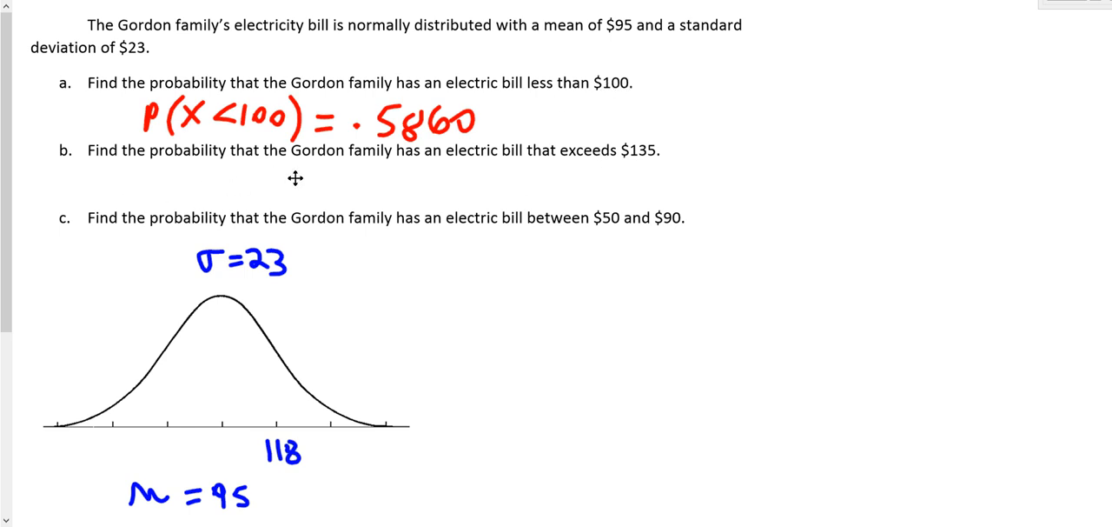
pyautogui.moveTo(511, 170)
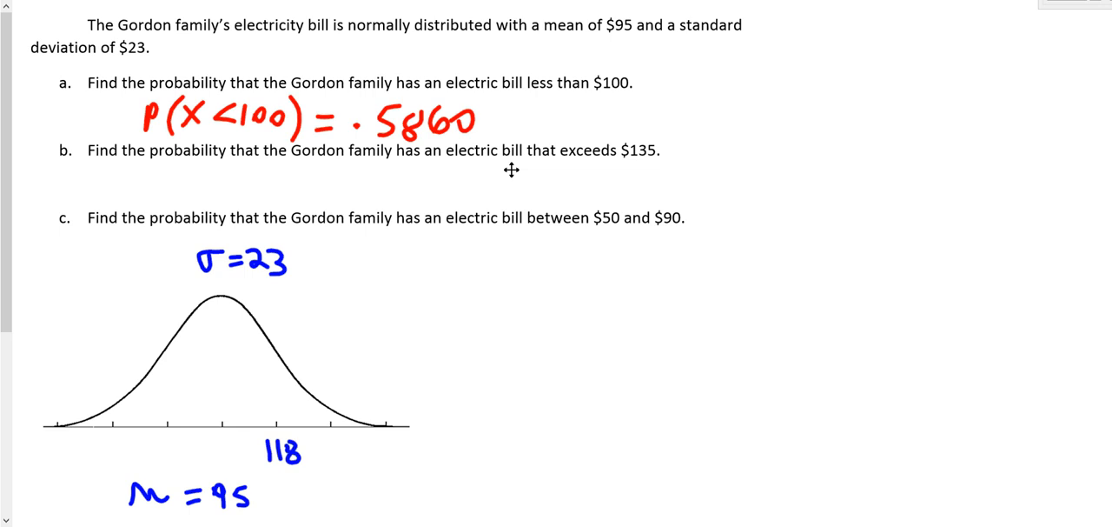
pyautogui.moveTo(608, 169)
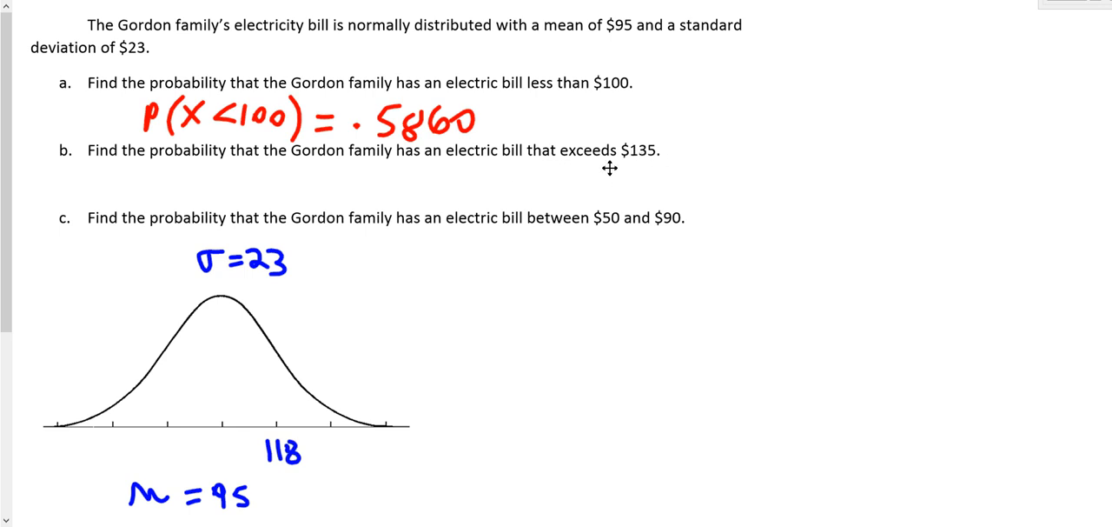
pyautogui.moveTo(428, 351)
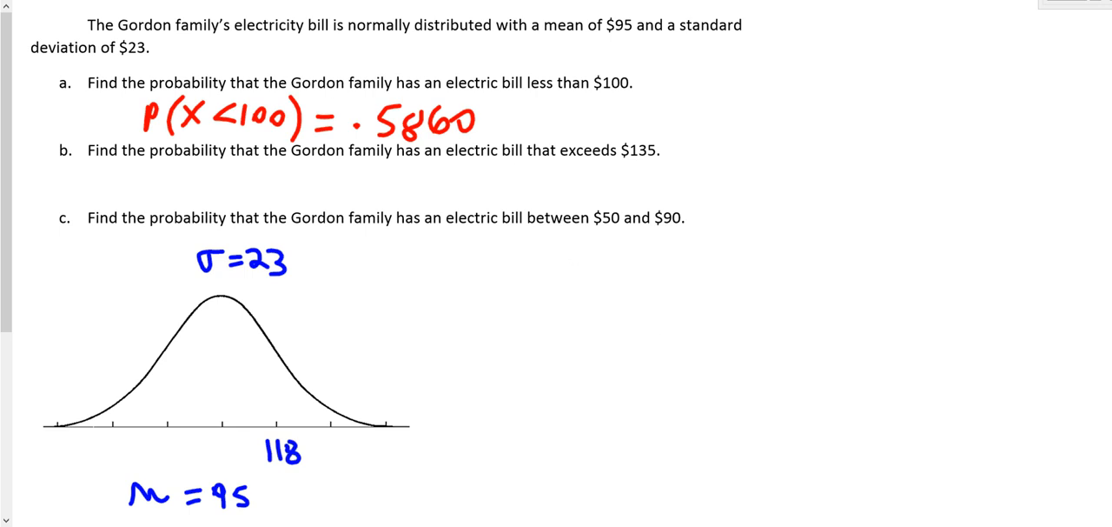
pyautogui.moveTo(299, 386)
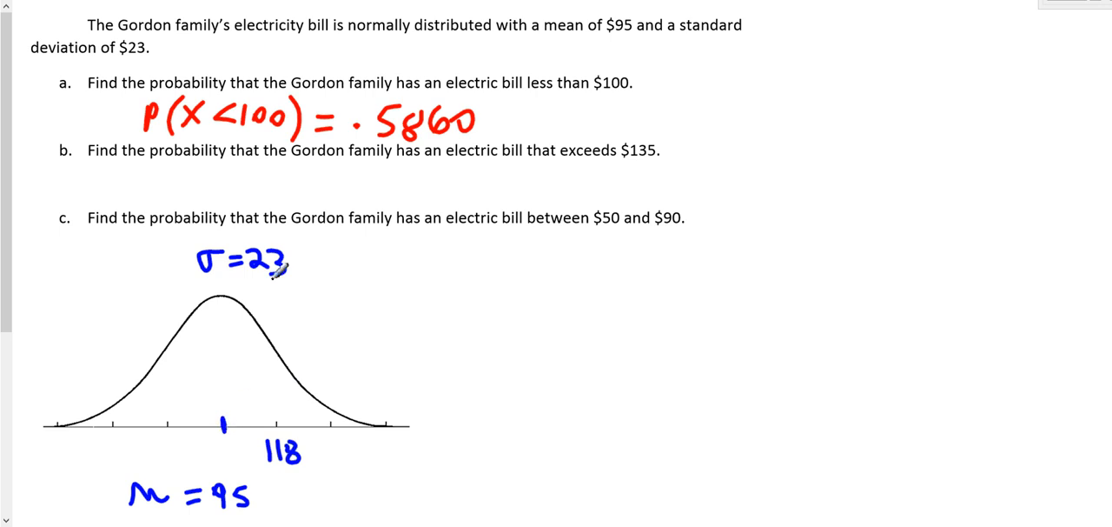
pyautogui.moveTo(643, 149)
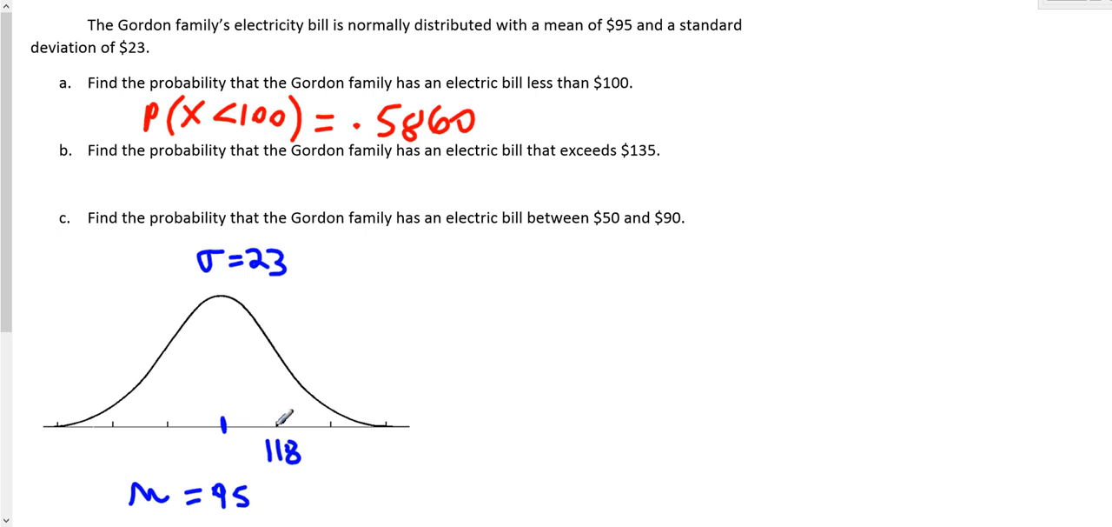
pyautogui.moveTo(299, 397)
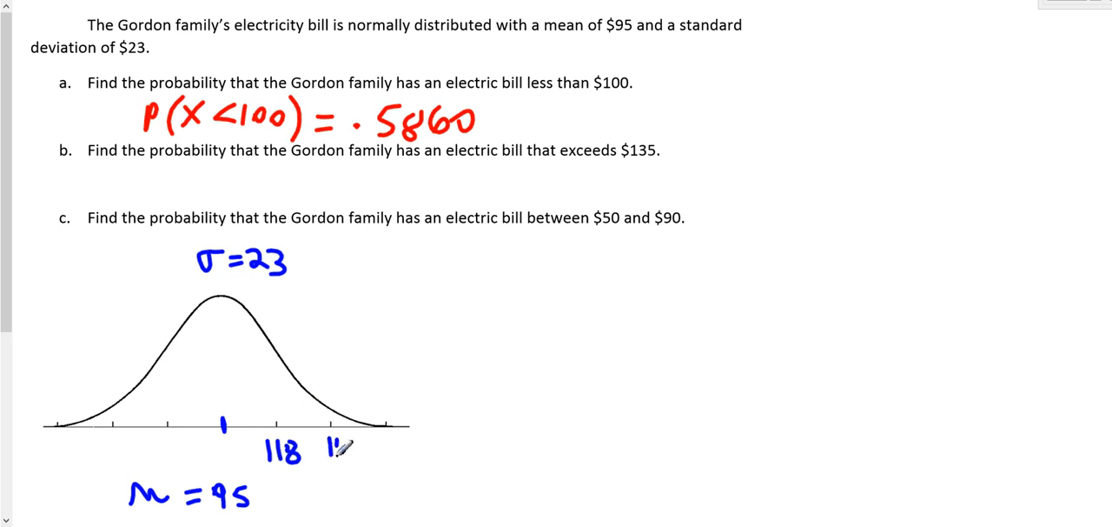
# Step: Write 141 at the next axis tick and mark x = 135 in red ink
pyautogui.write('141')
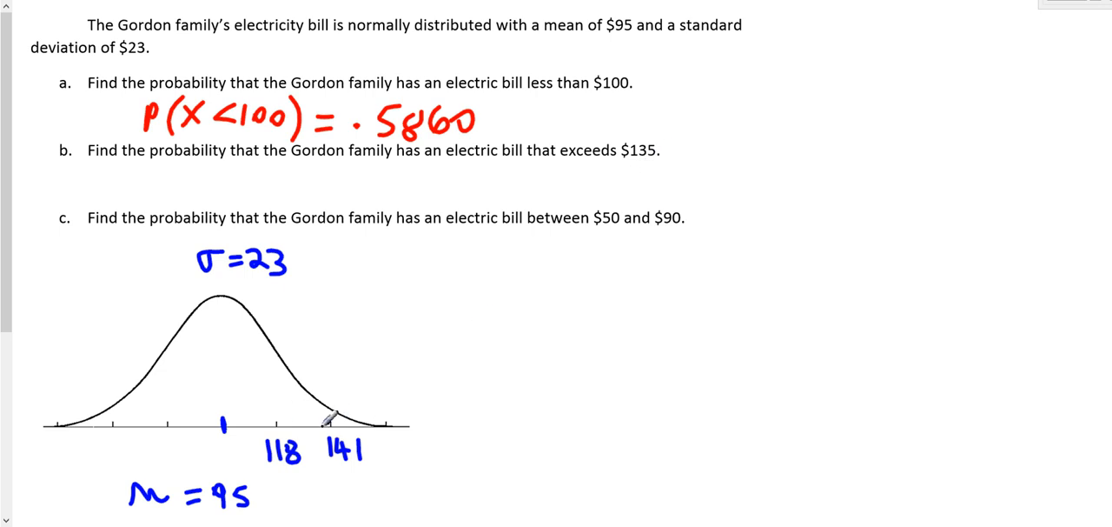
pyautogui.click(313, 420)
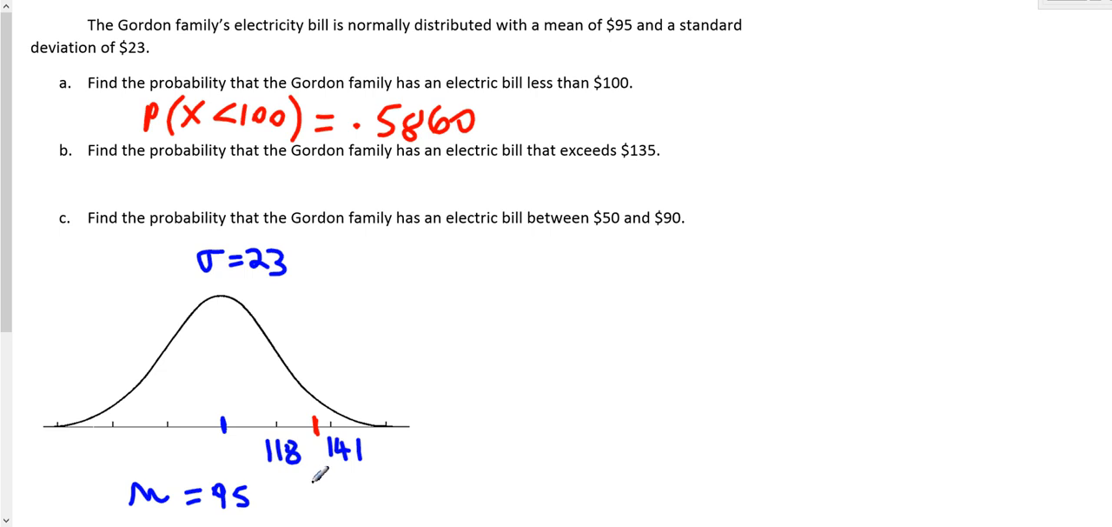
pyautogui.write('x=135')
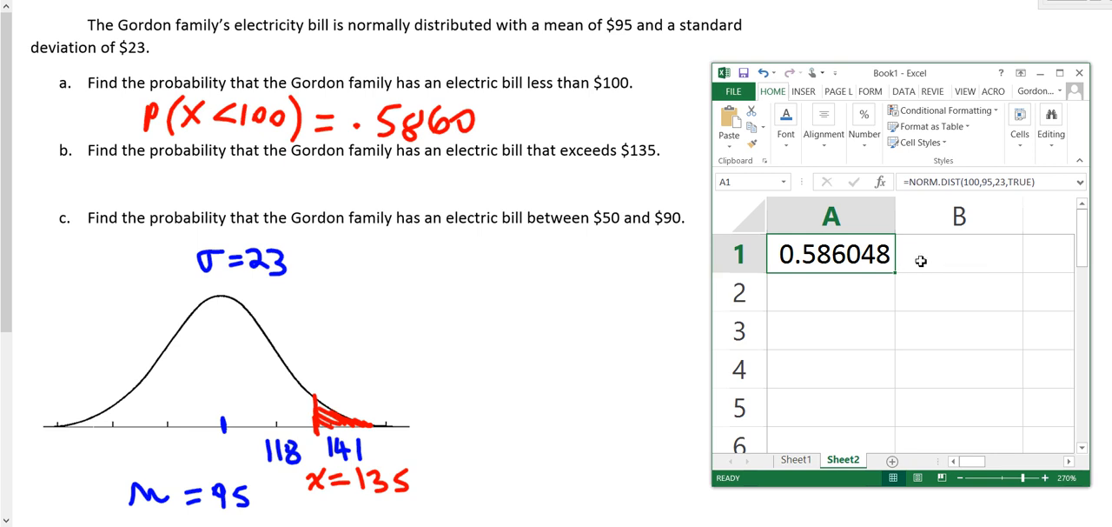
# Step: Insert the NORM.DIST function into cell B1 via Insert Function
pyautogui.click(959, 254)
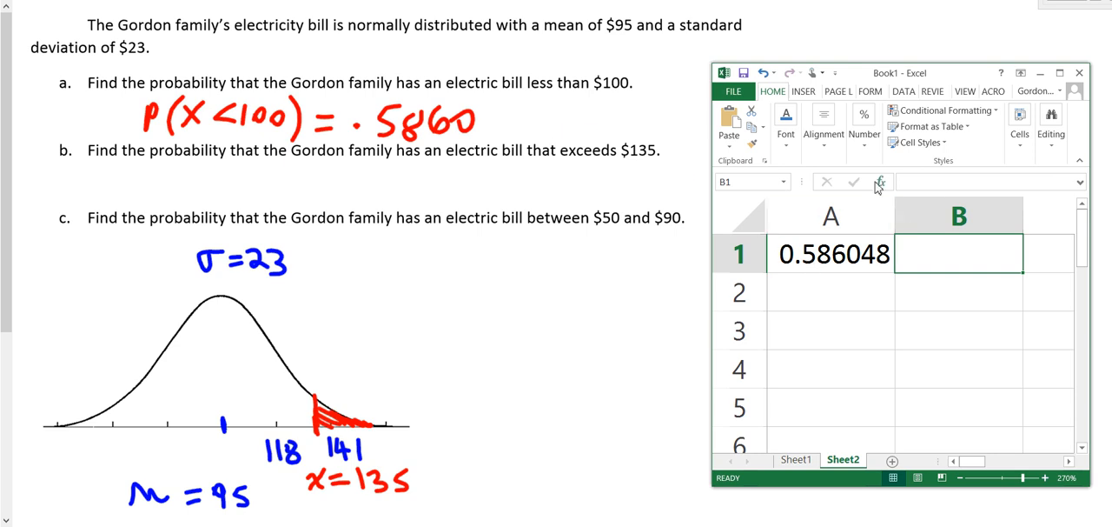
pyautogui.click(879, 181)
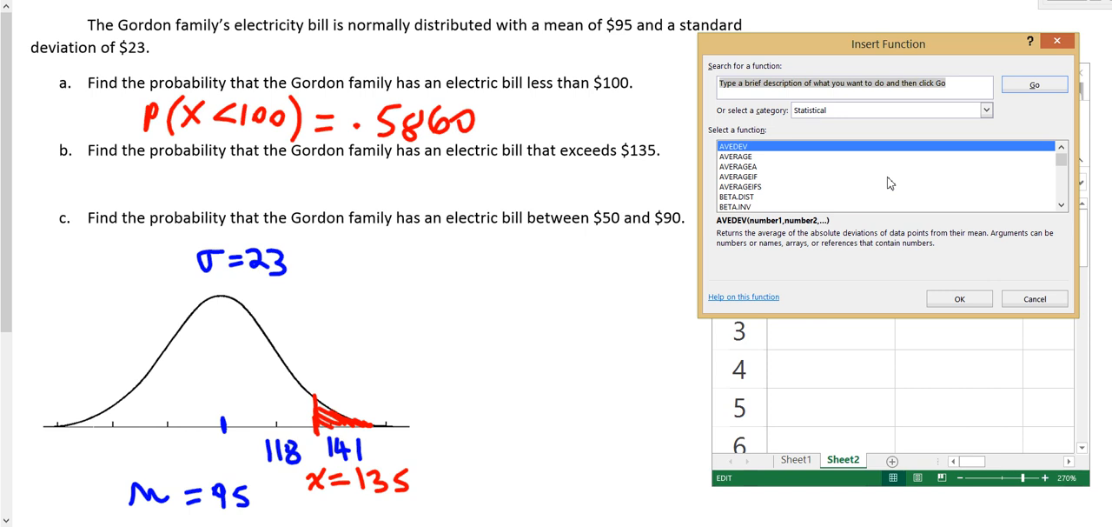
pyautogui.moveTo(1039, 202)
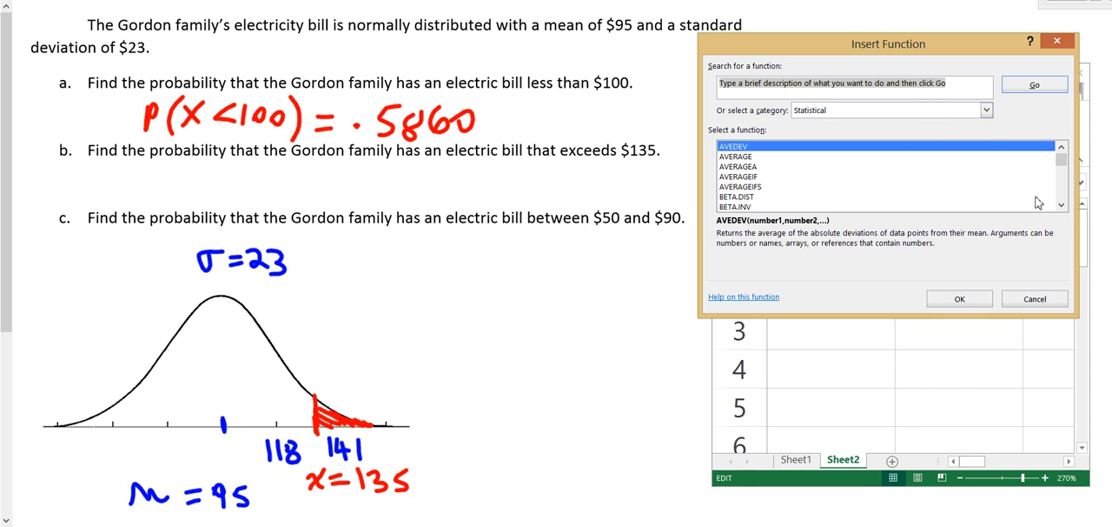
pyautogui.click(1060, 205)
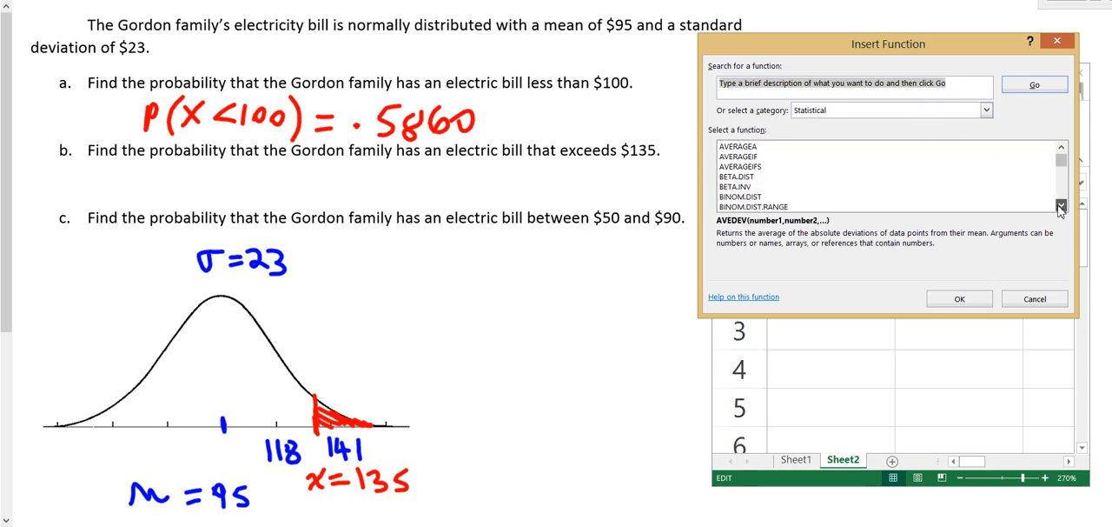
pyautogui.click(1060, 205)
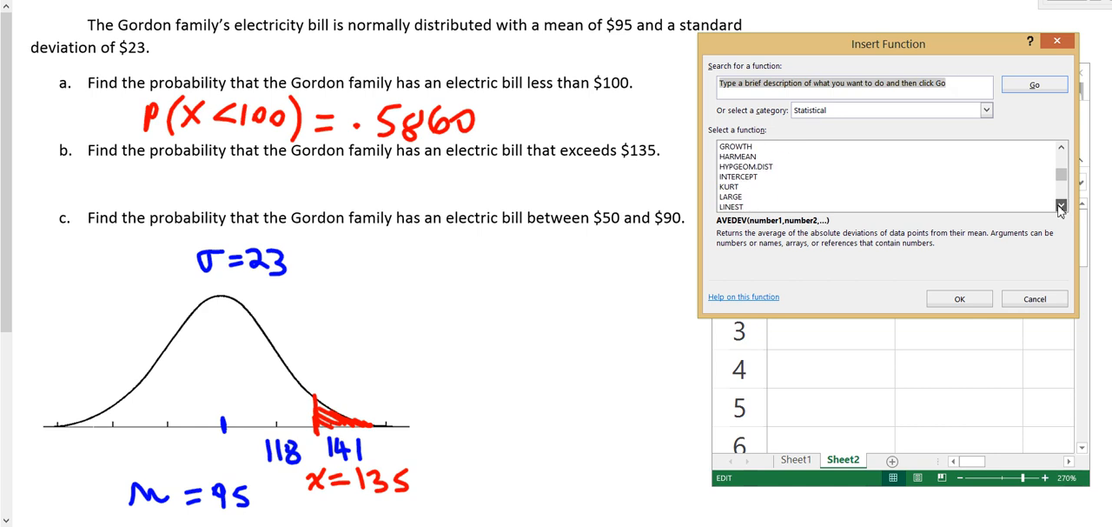
pyautogui.click(1060, 207)
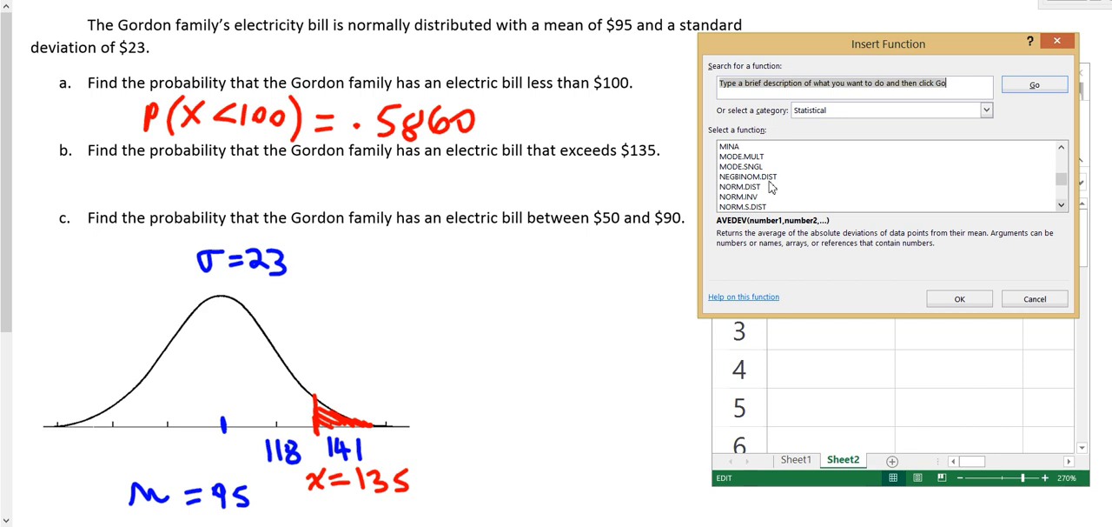
pyautogui.click(740, 186)
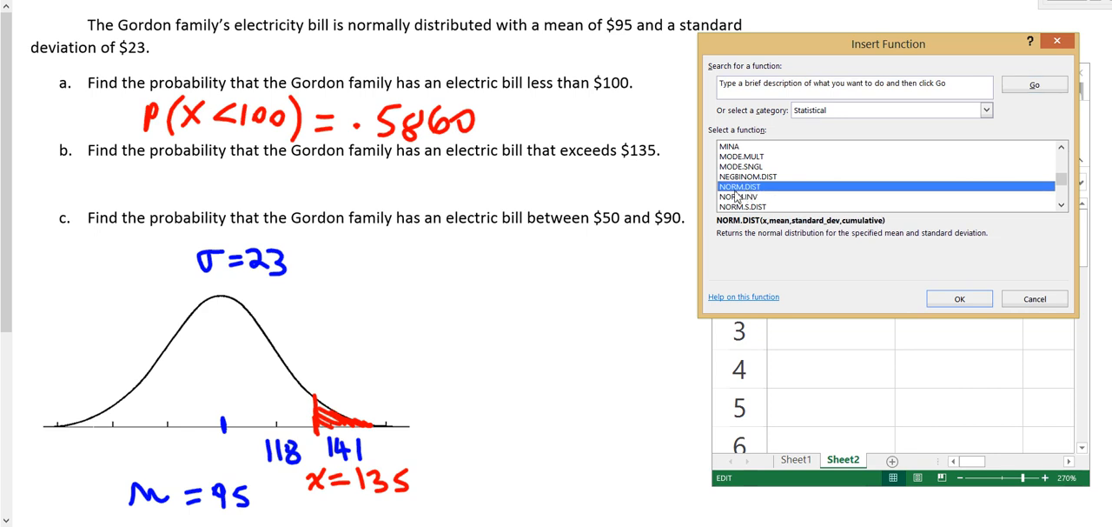
pyautogui.moveTo(945, 303)
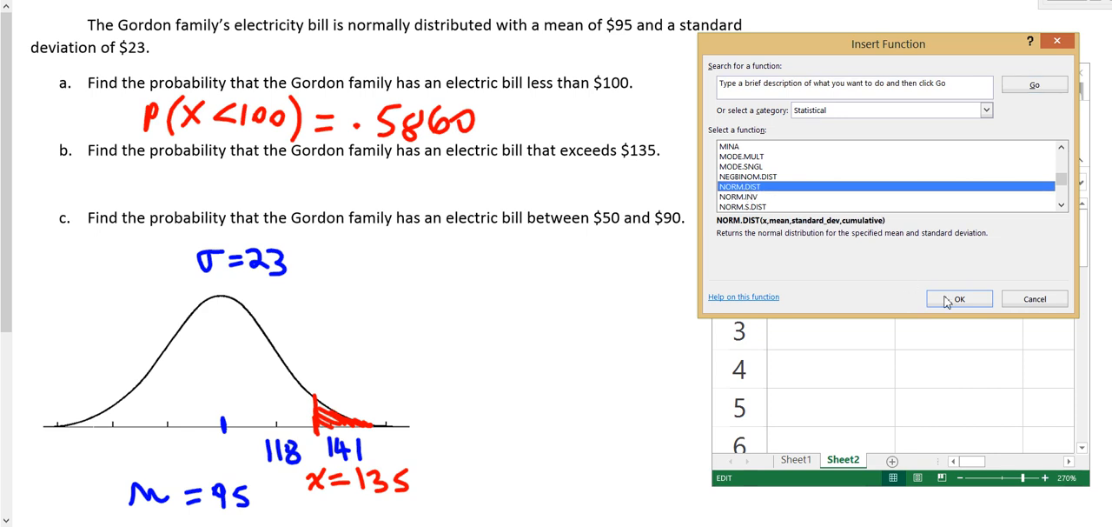
pyautogui.click(959, 299)
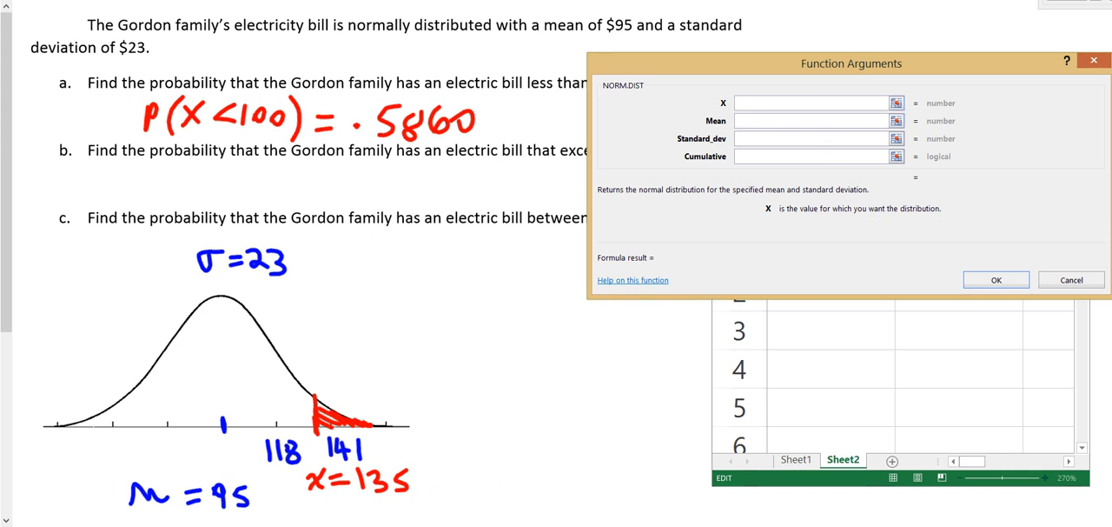
# Step: Fill the arguments X 135, Mean 95, Standard_dev 23 and Cumulative true
pyautogui.write('1')
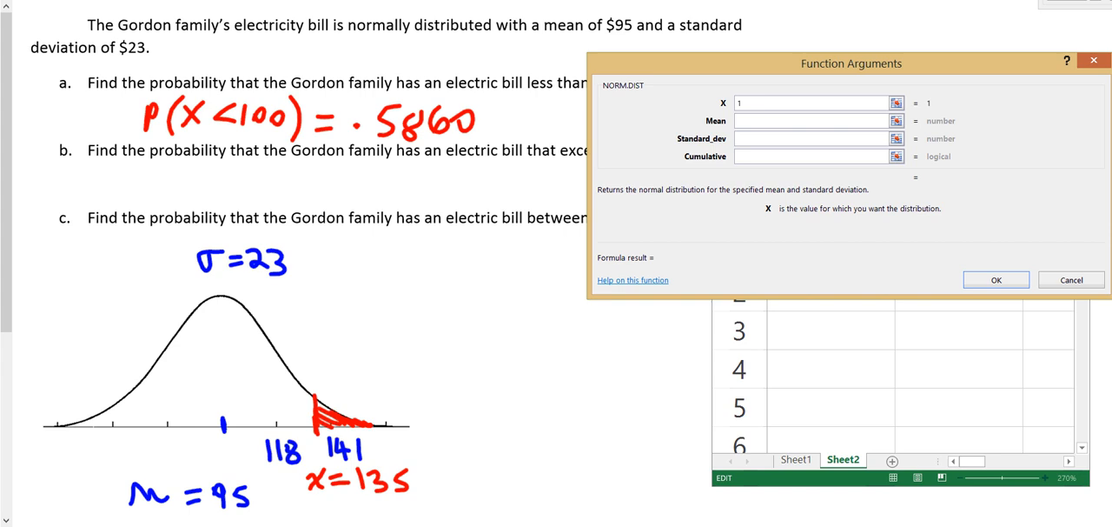
pyautogui.write('35')
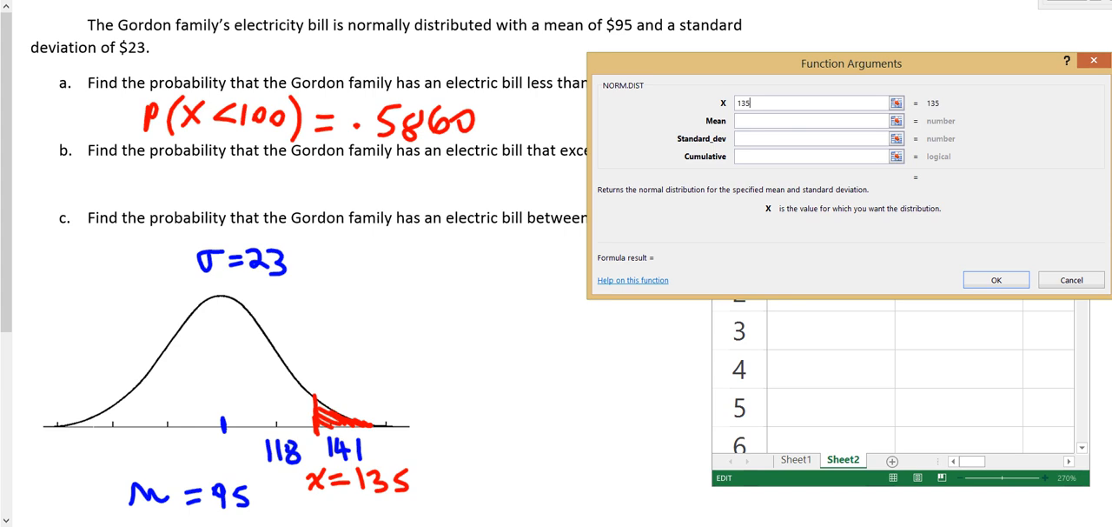
pyautogui.moveTo(779, 125)
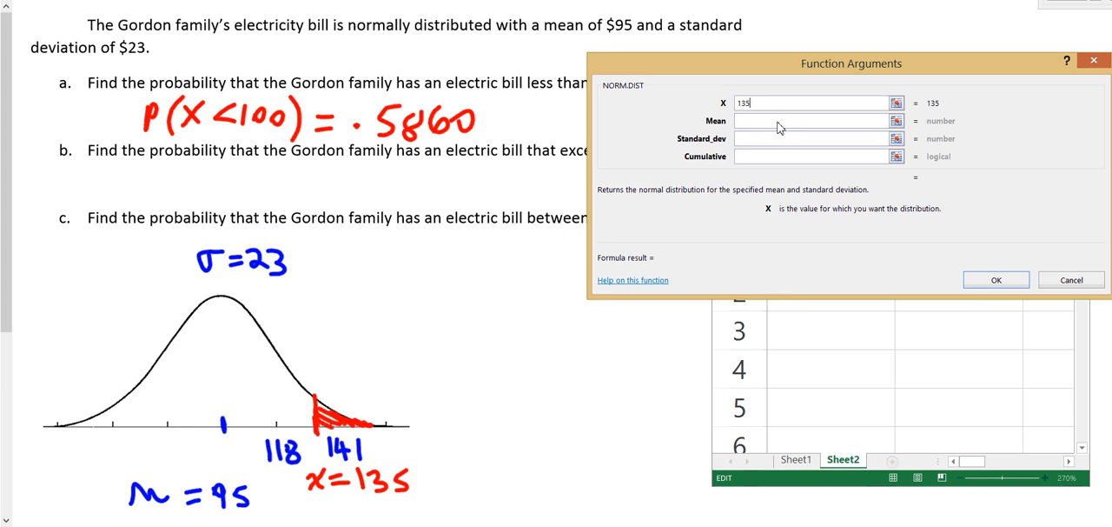
pyautogui.write('9')
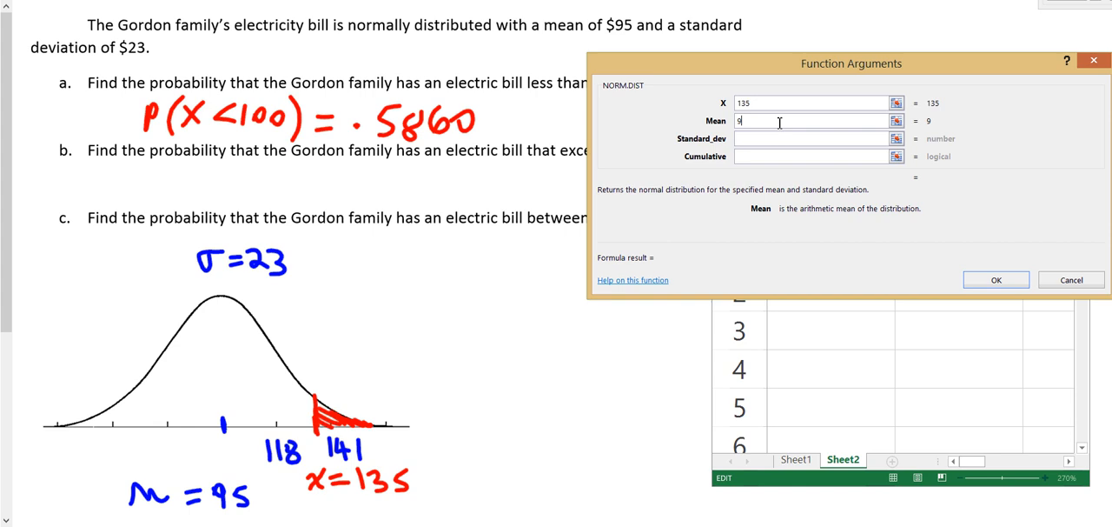
pyautogui.write('5')
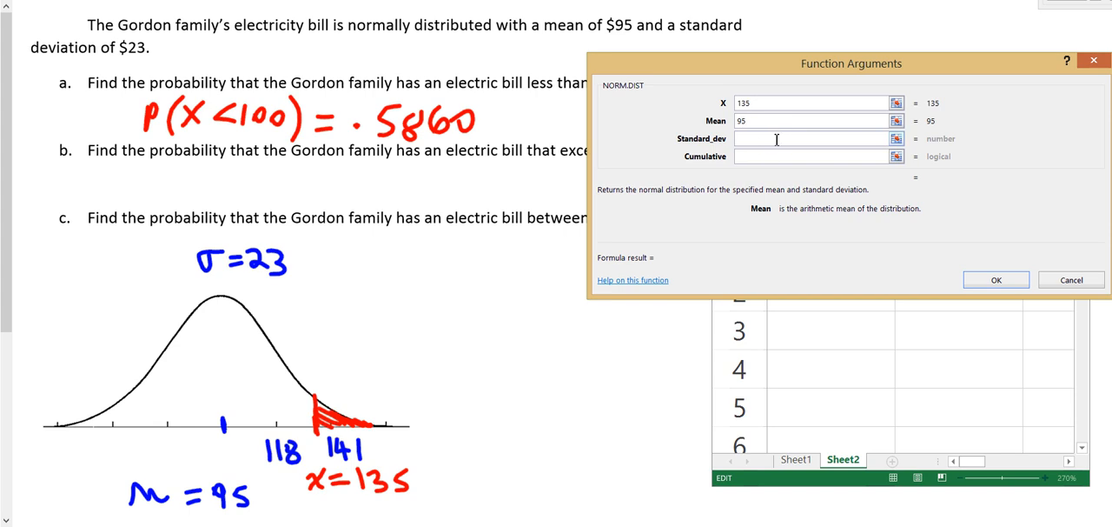
pyautogui.click(813, 139)
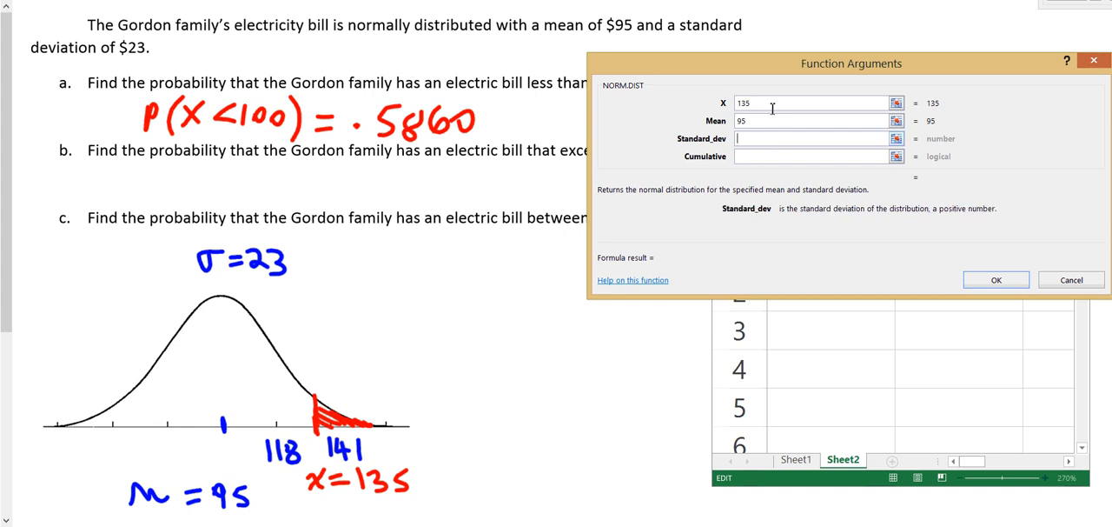
pyautogui.write('23')
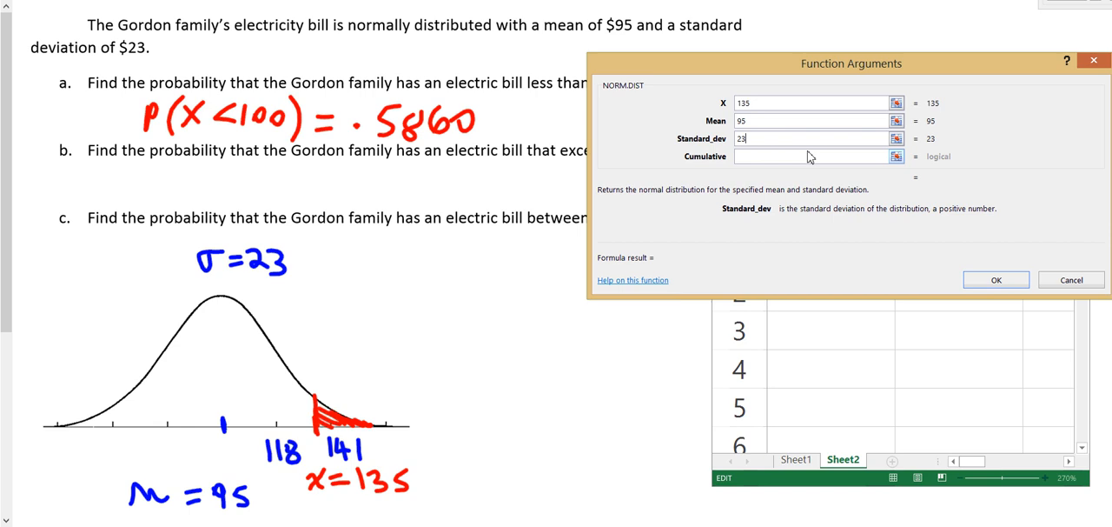
pyautogui.click(817, 157)
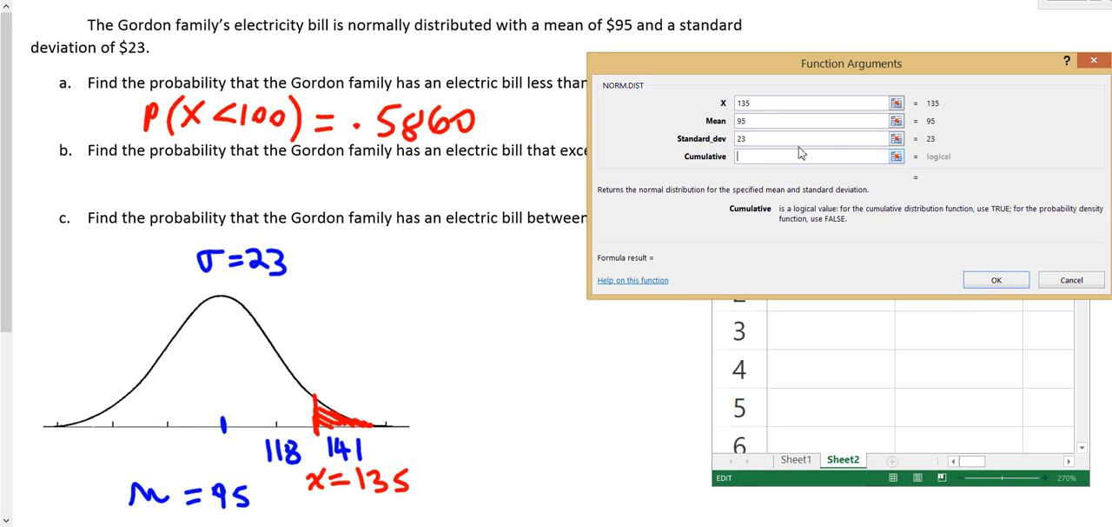
pyautogui.write('true')
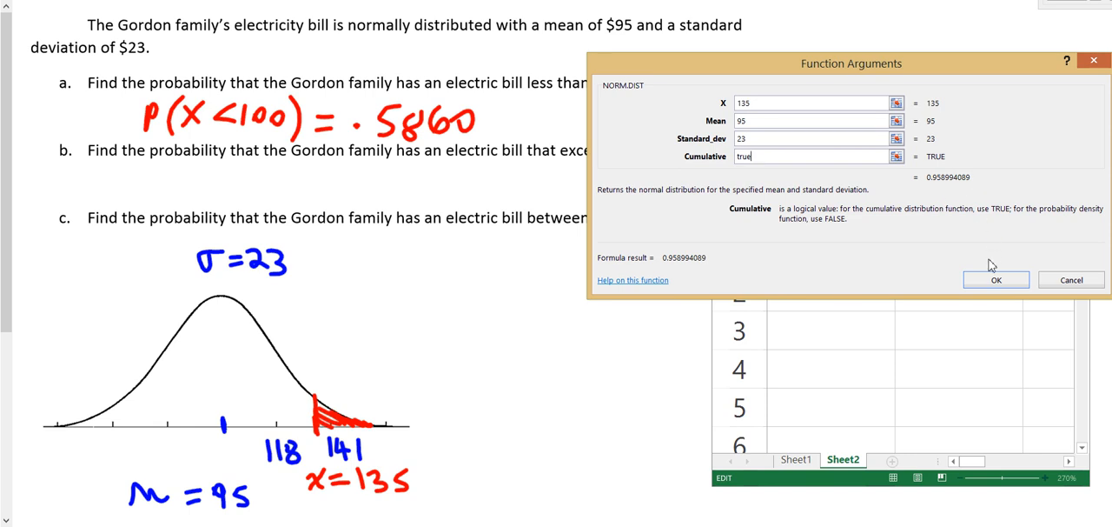
pyautogui.moveTo(636, 211)
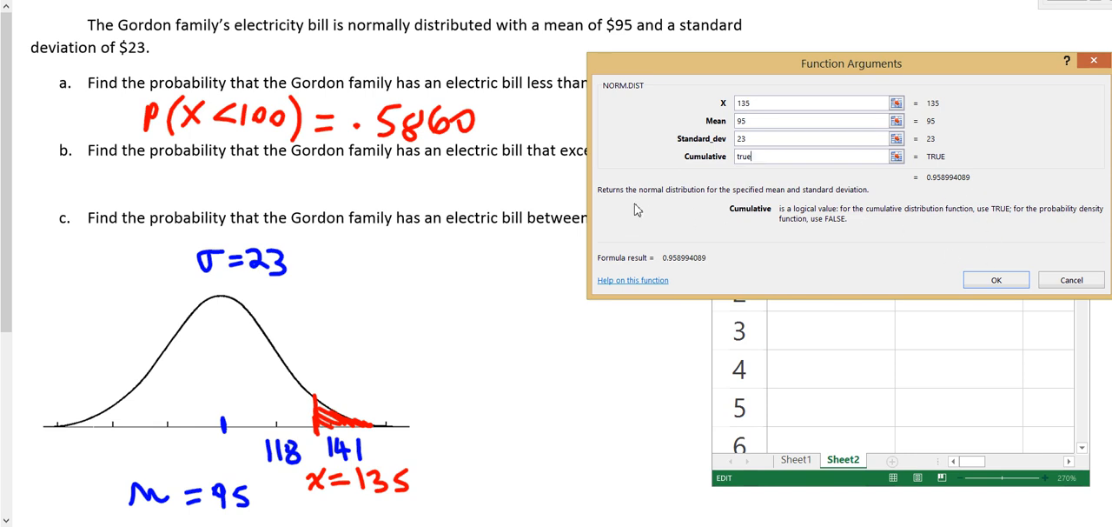
pyautogui.moveTo(765, 201)
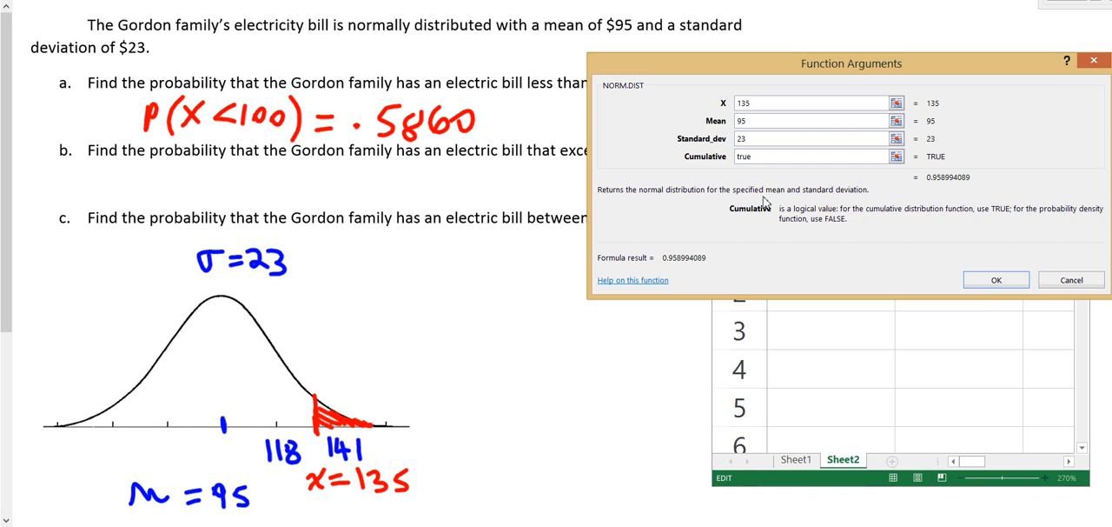
pyautogui.moveTo(1008, 271)
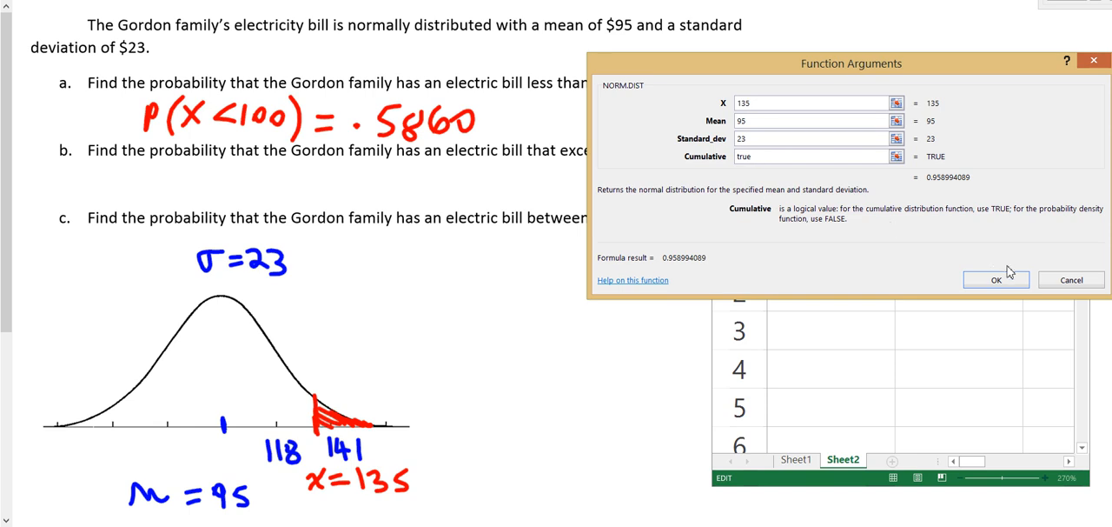
pyautogui.moveTo(930, 184)
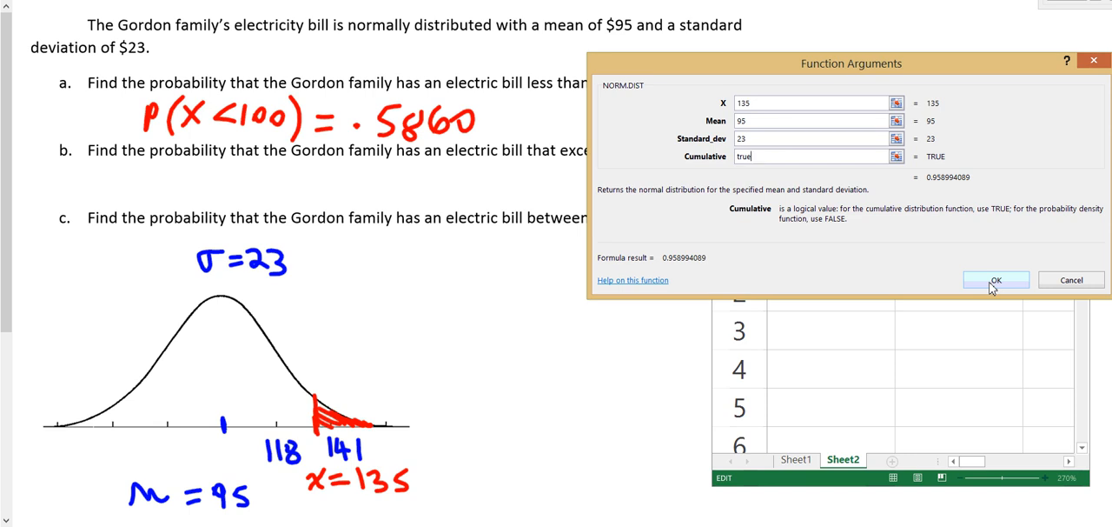
pyautogui.moveTo(883, 191)
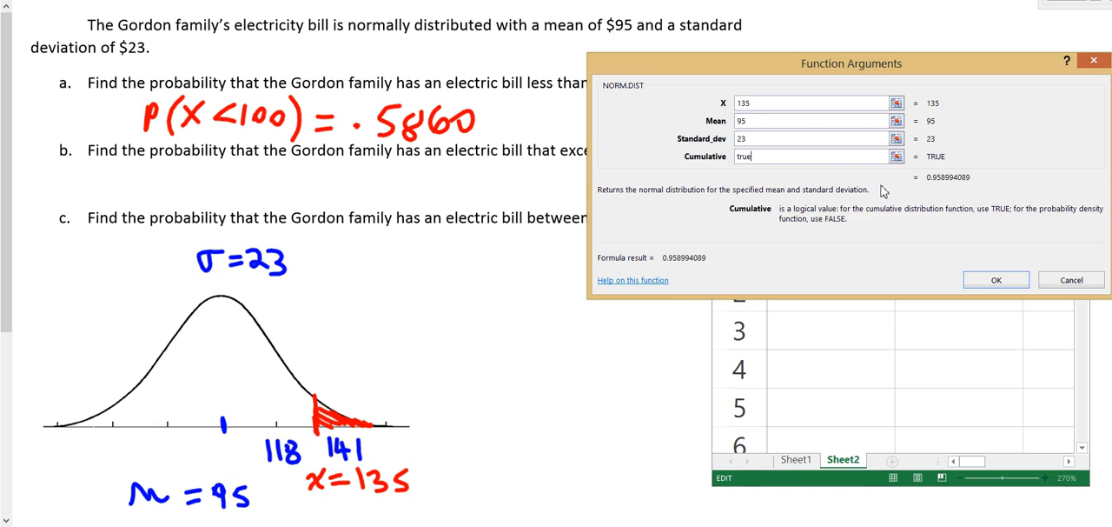
pyautogui.moveTo(945, 188)
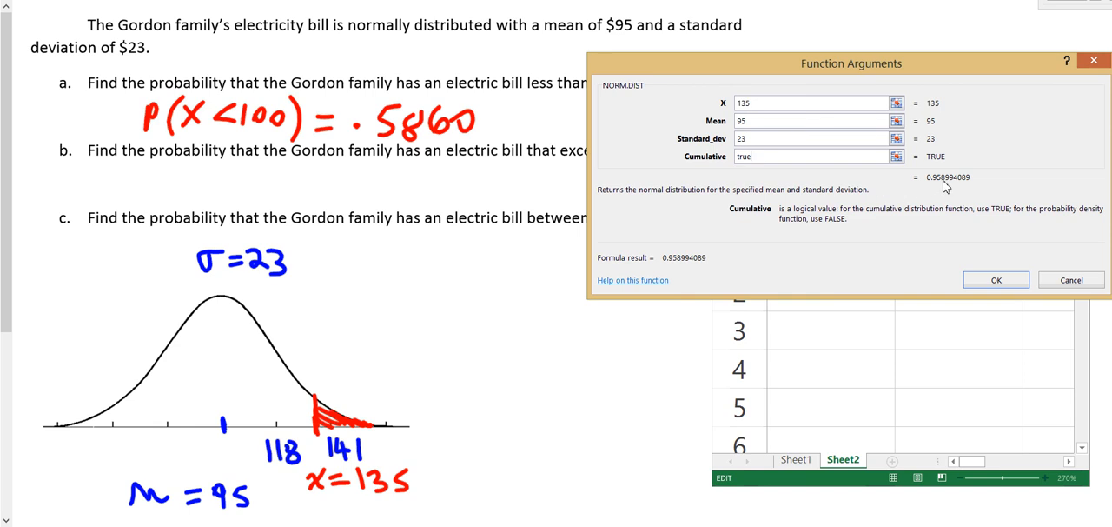
pyautogui.moveTo(942, 188)
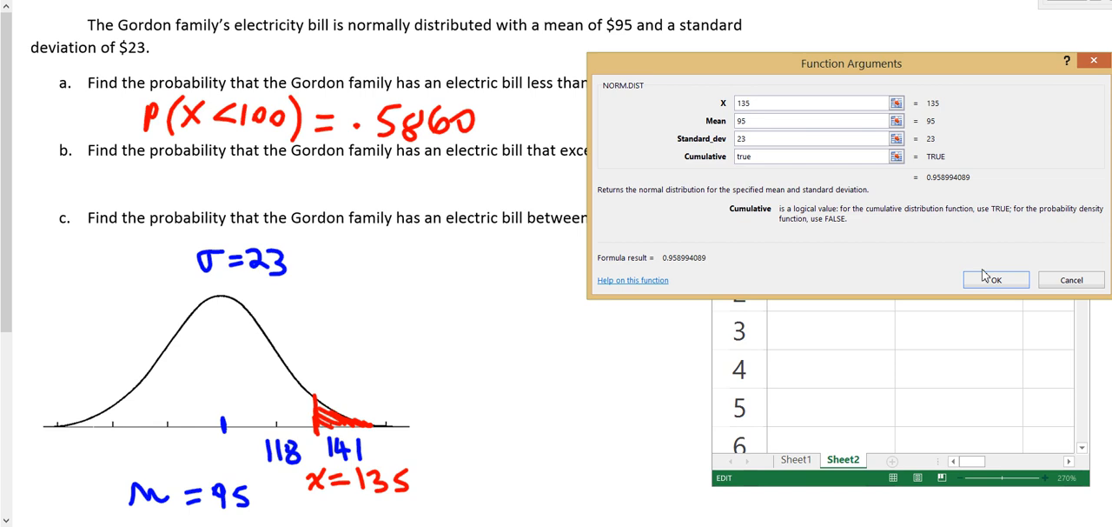
# Step: Confirm the arguments so B1 shows 0.958994, the area left of 135
pyautogui.click(996, 278)
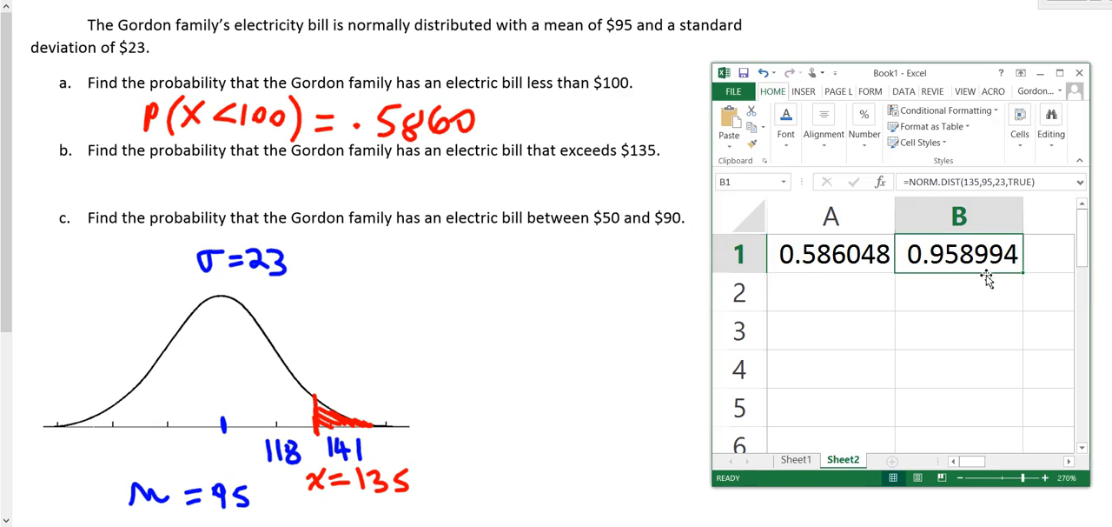
pyautogui.moveTo(434, 83)
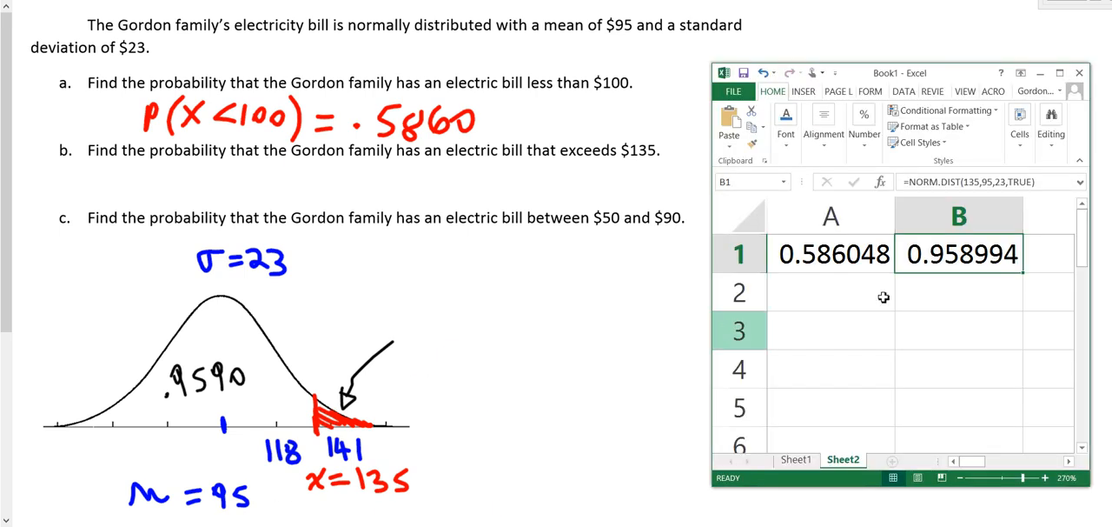
pyautogui.click(959, 292)
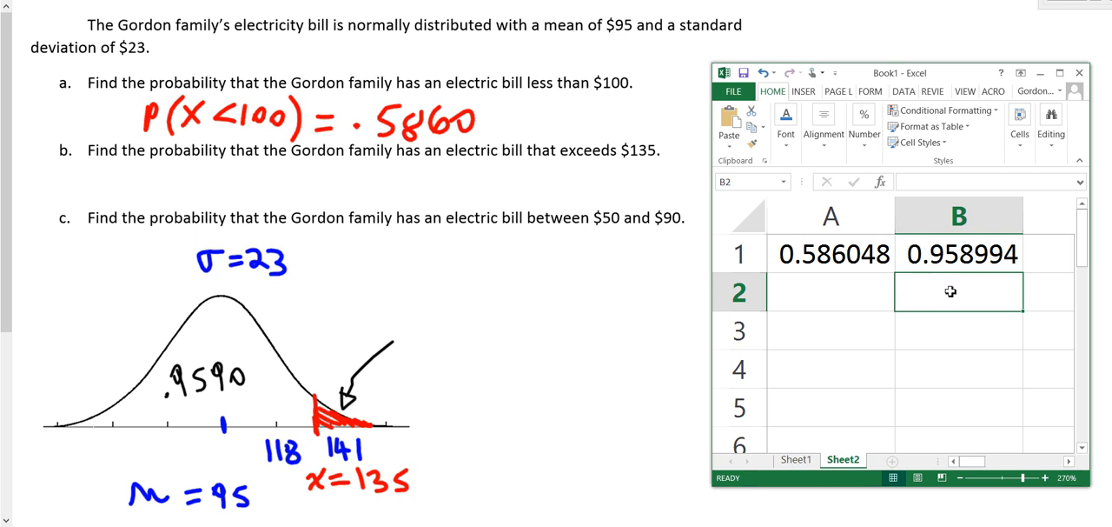
# Step: Enter =1-B1 in B2 to get the right-tail probability 0.041006
pyautogui.write('=')
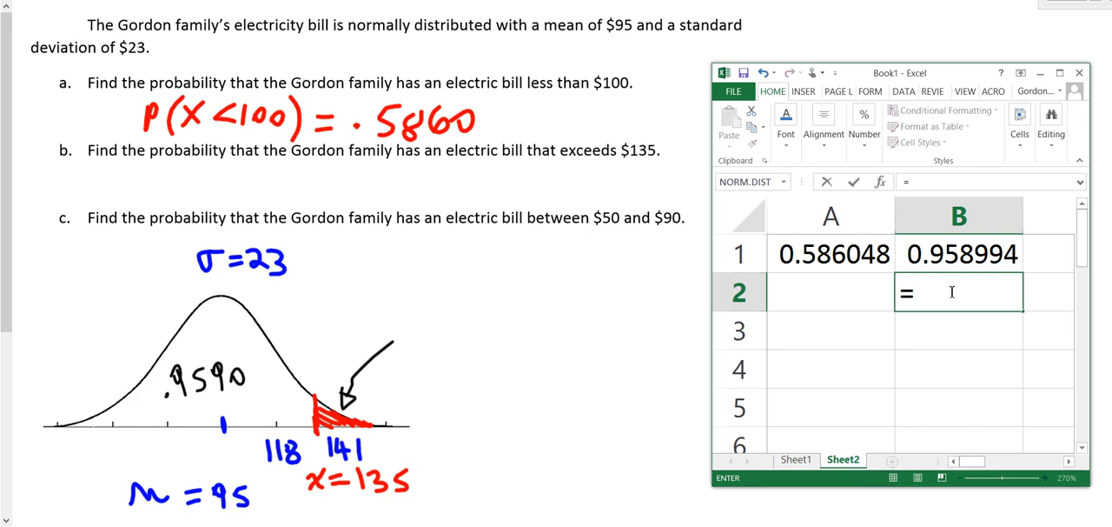
pyautogui.moveTo(977, 316)
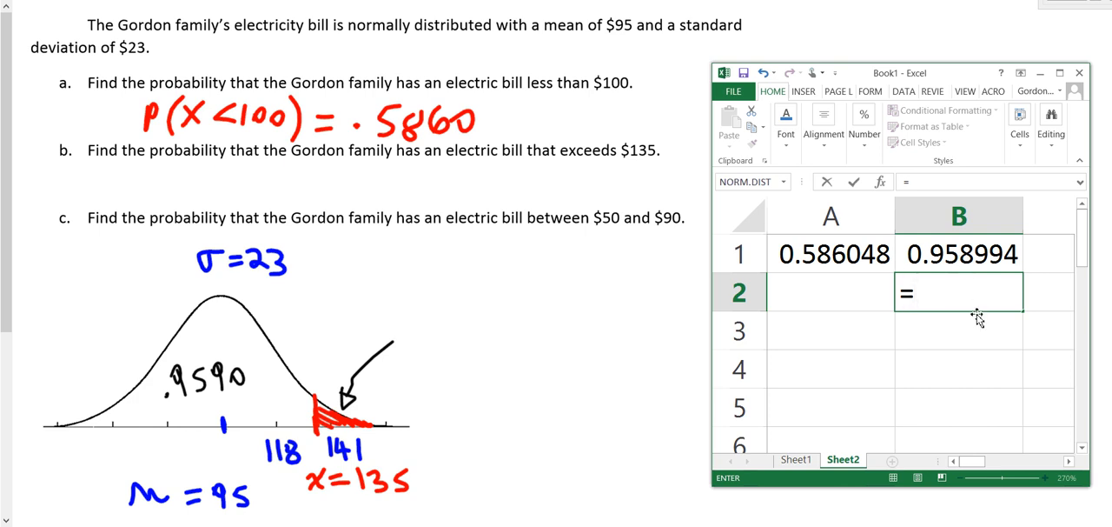
pyautogui.write('1-')
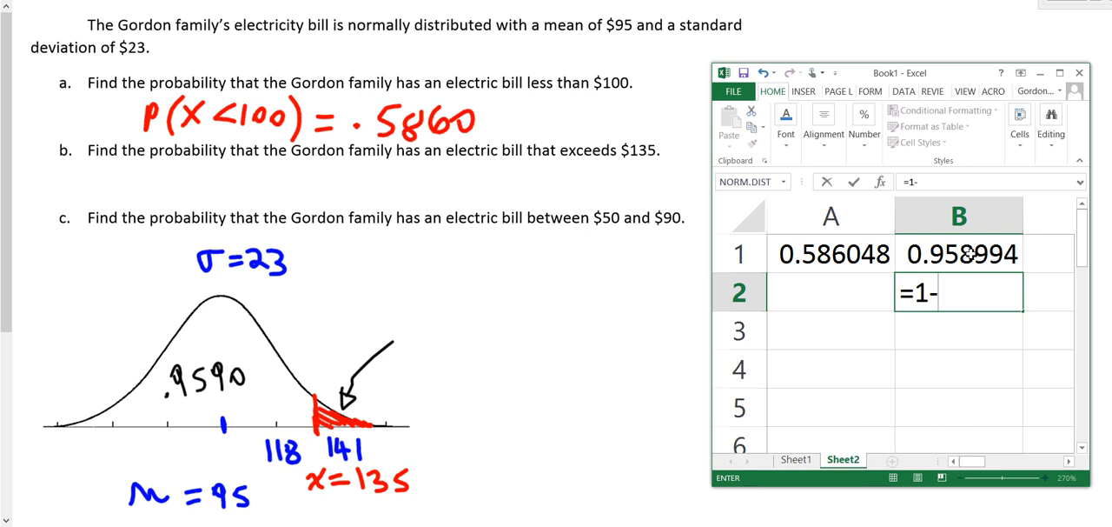
pyautogui.click(959, 254)
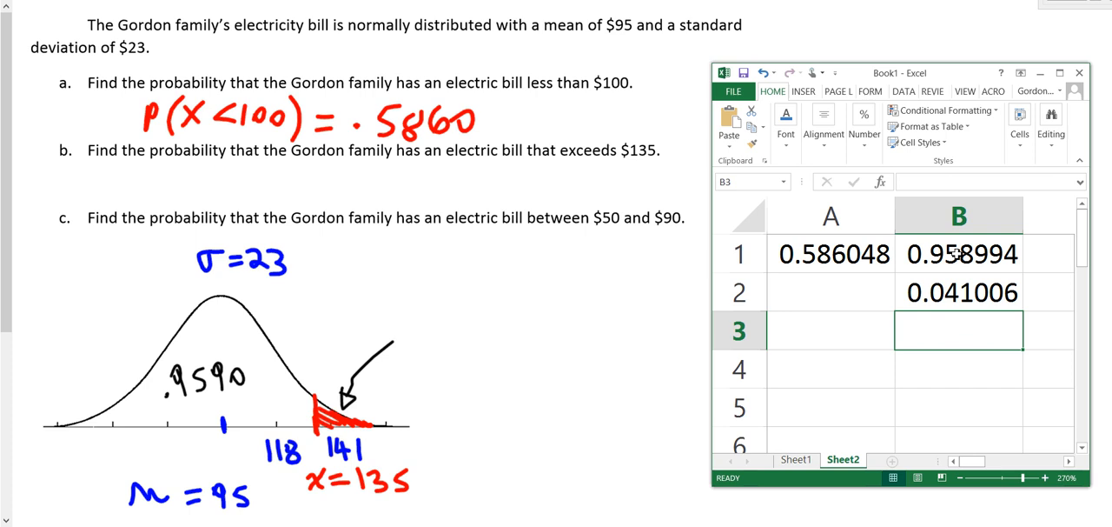
pyautogui.click(960, 292)
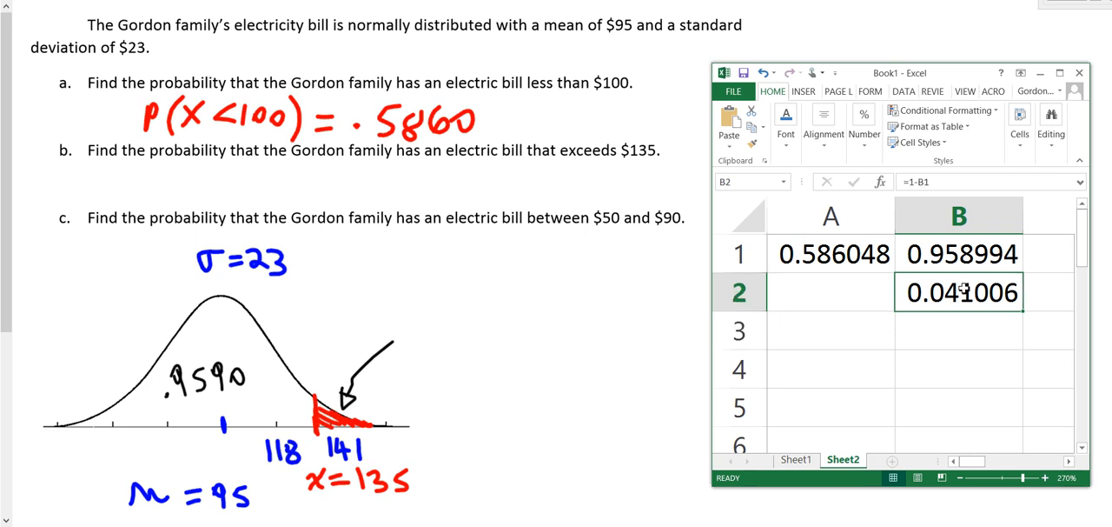